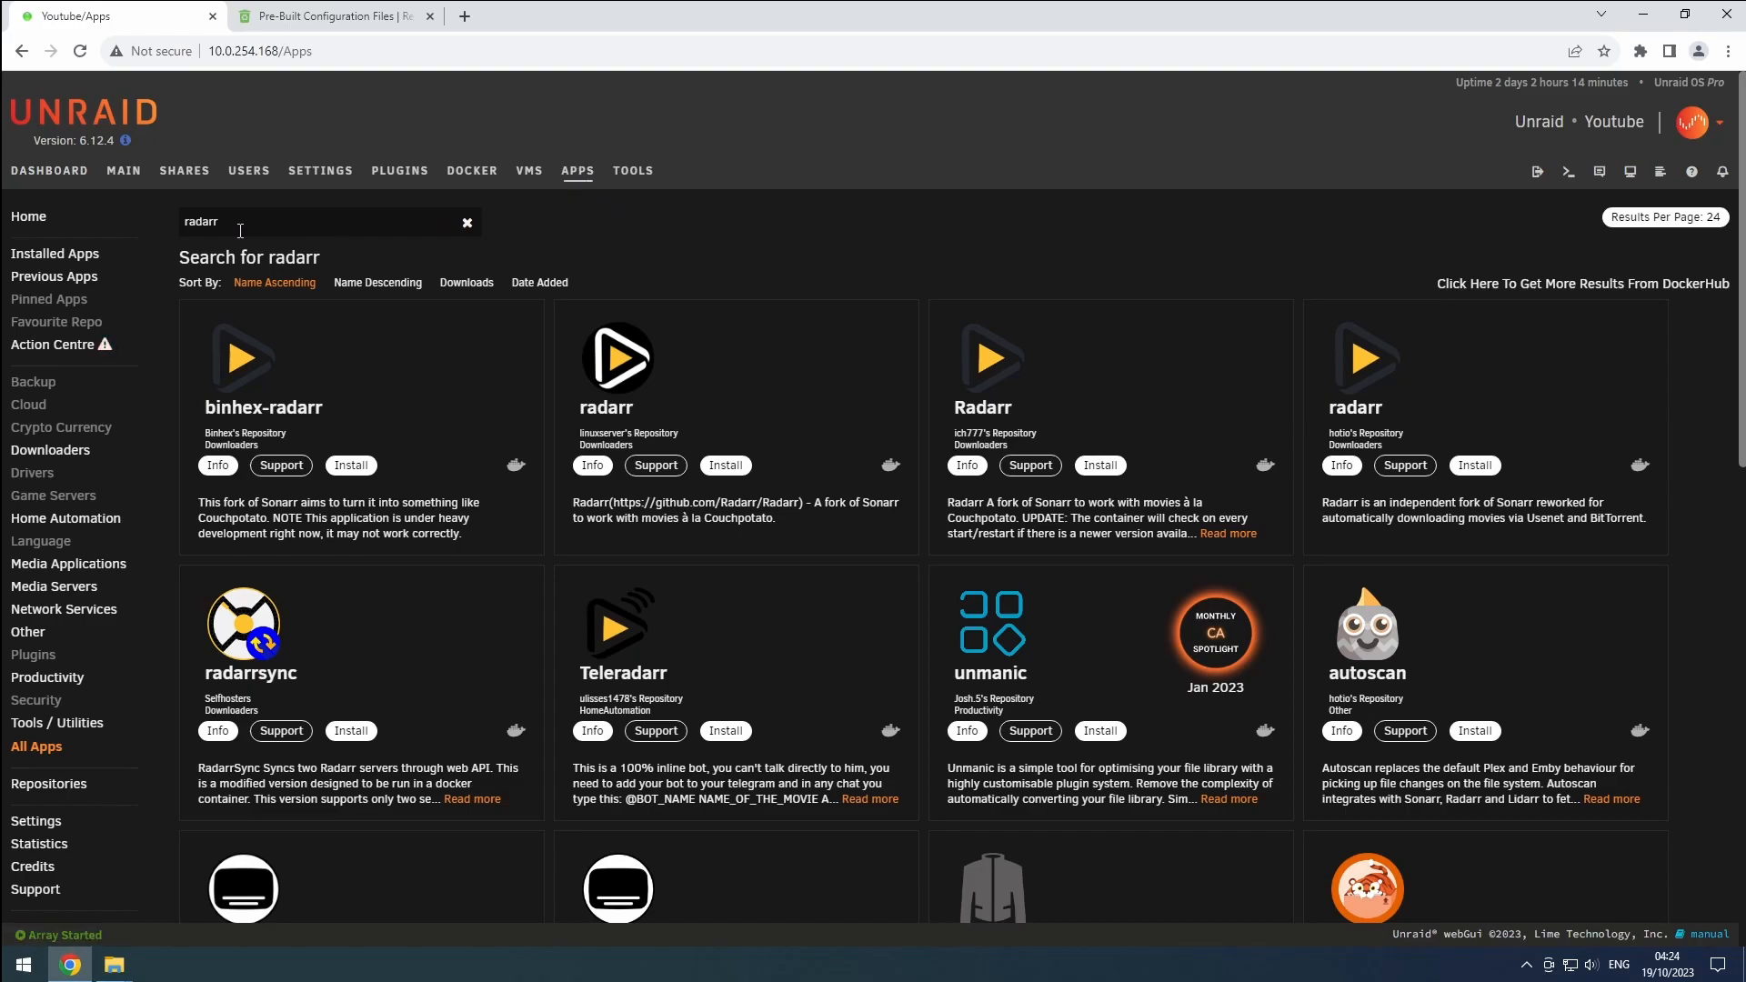
mouse_move(245, 260)
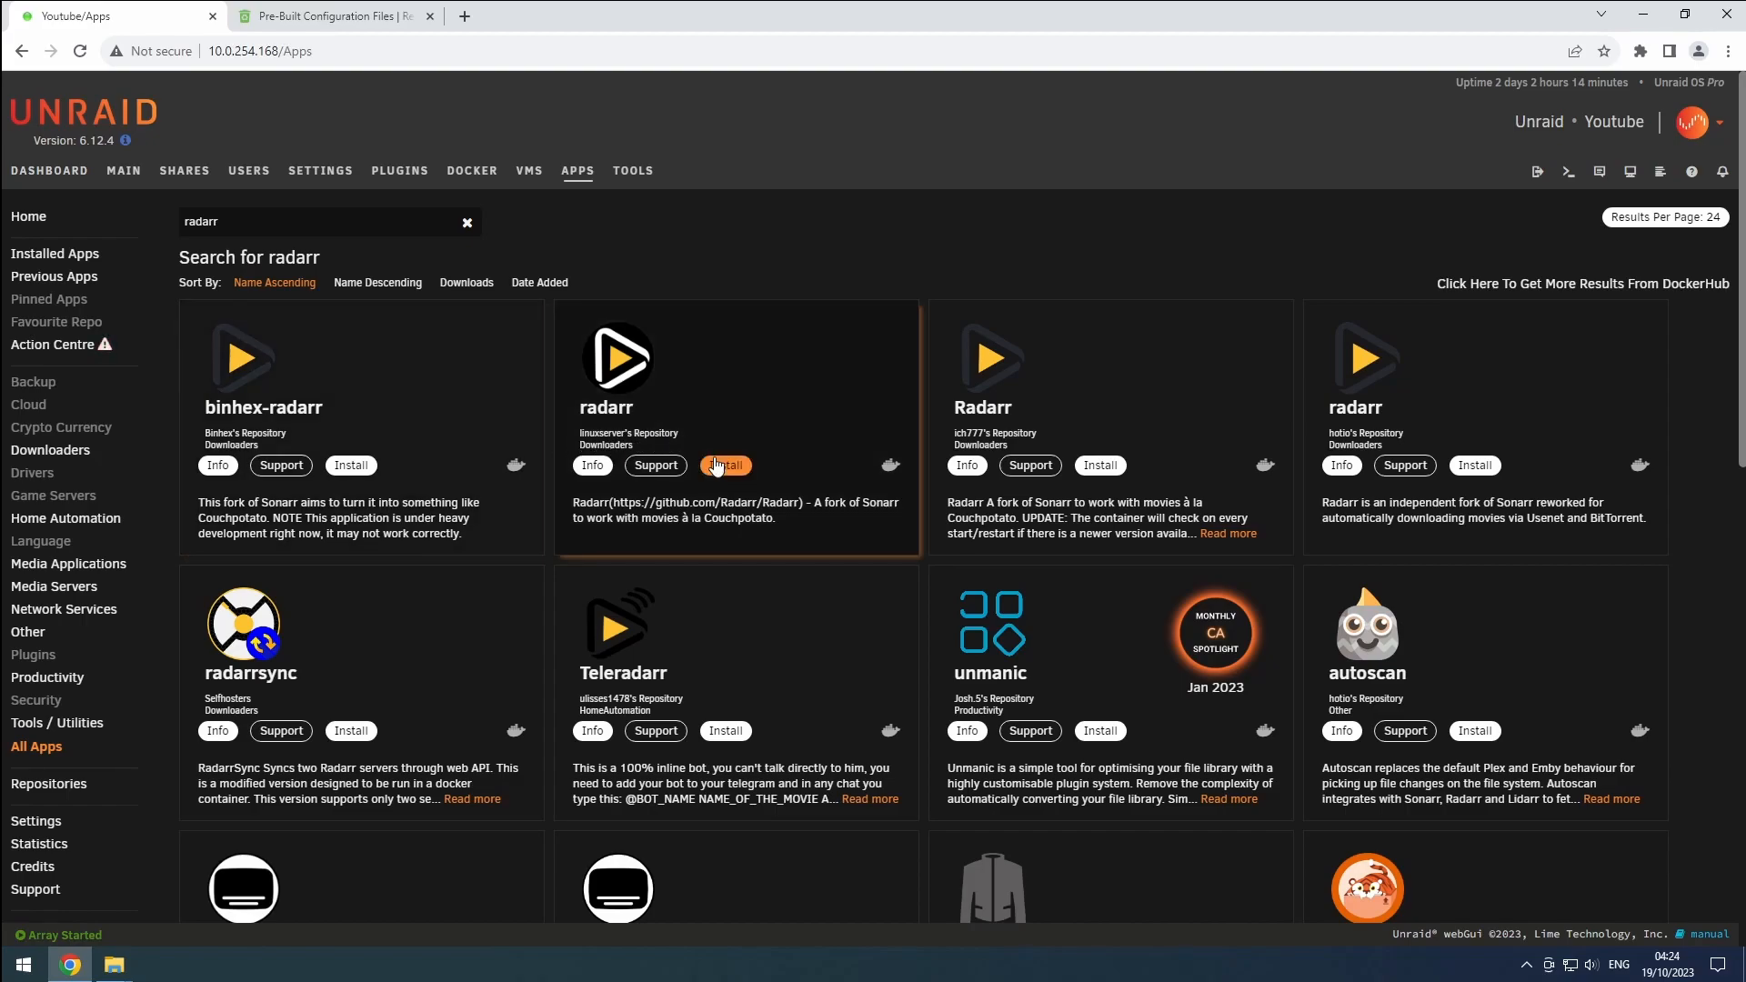
Start installing the linuxserver radarr app from the search results
click(723, 464)
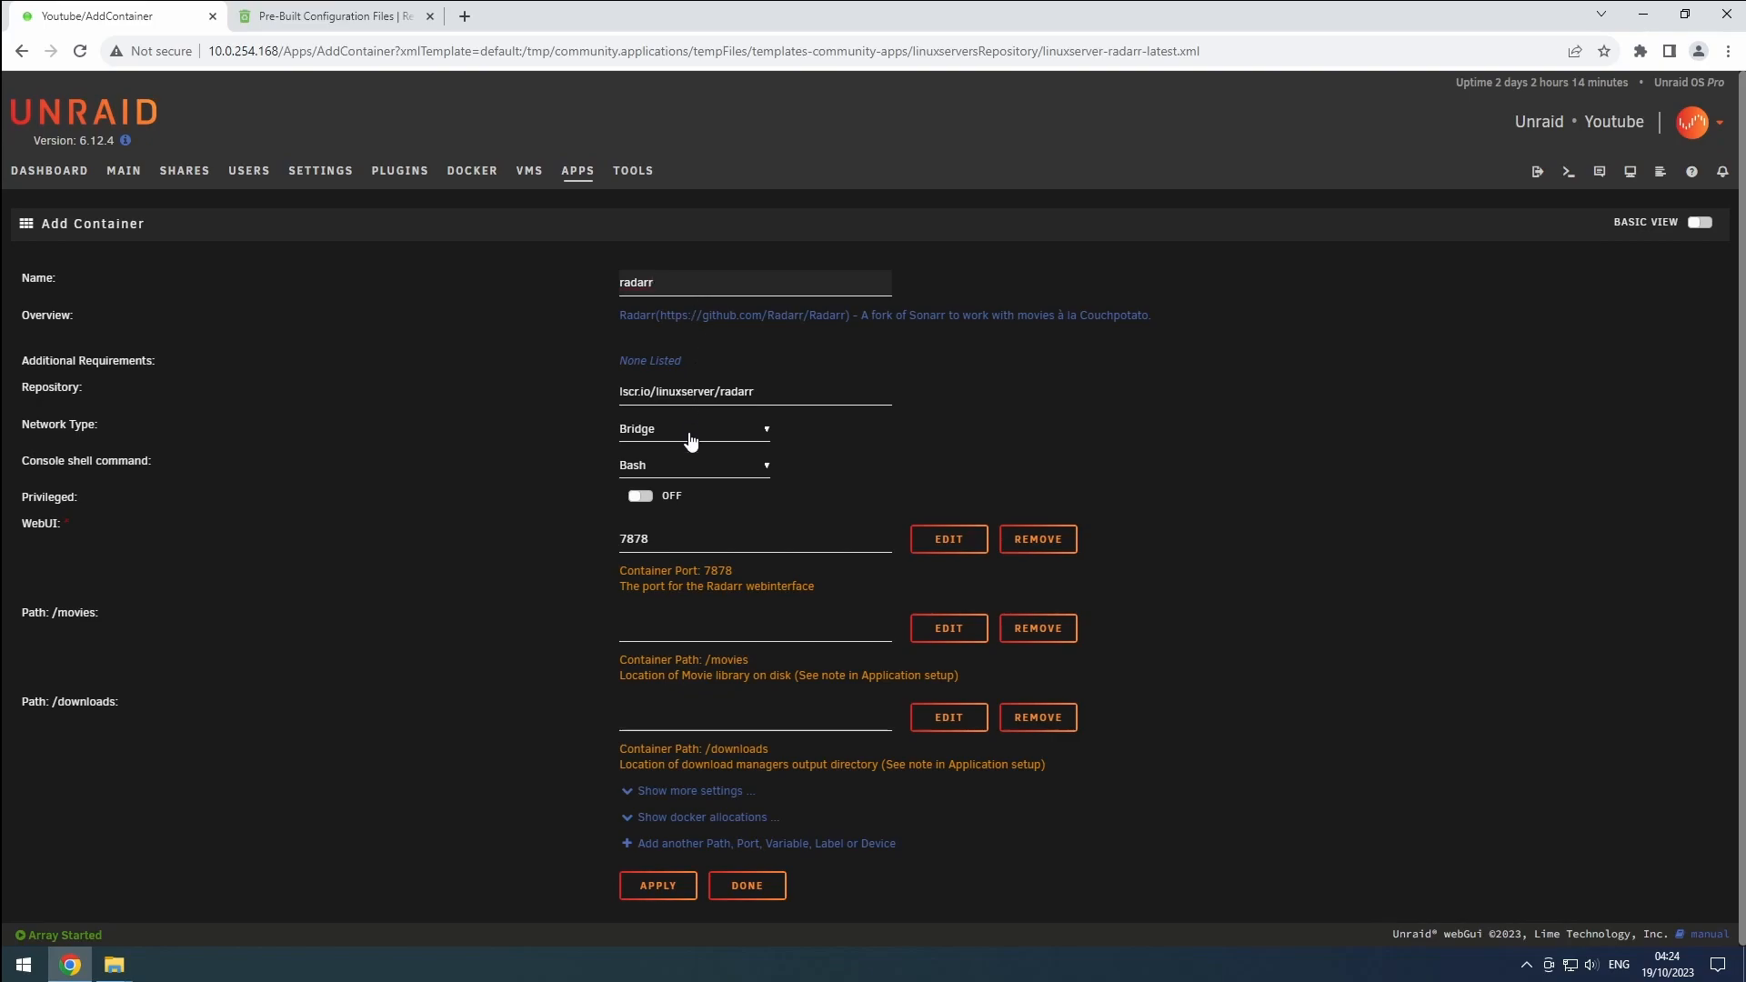
Set Network Type to Custom: starrnet and remove the /movies path mapping
click(693, 428)
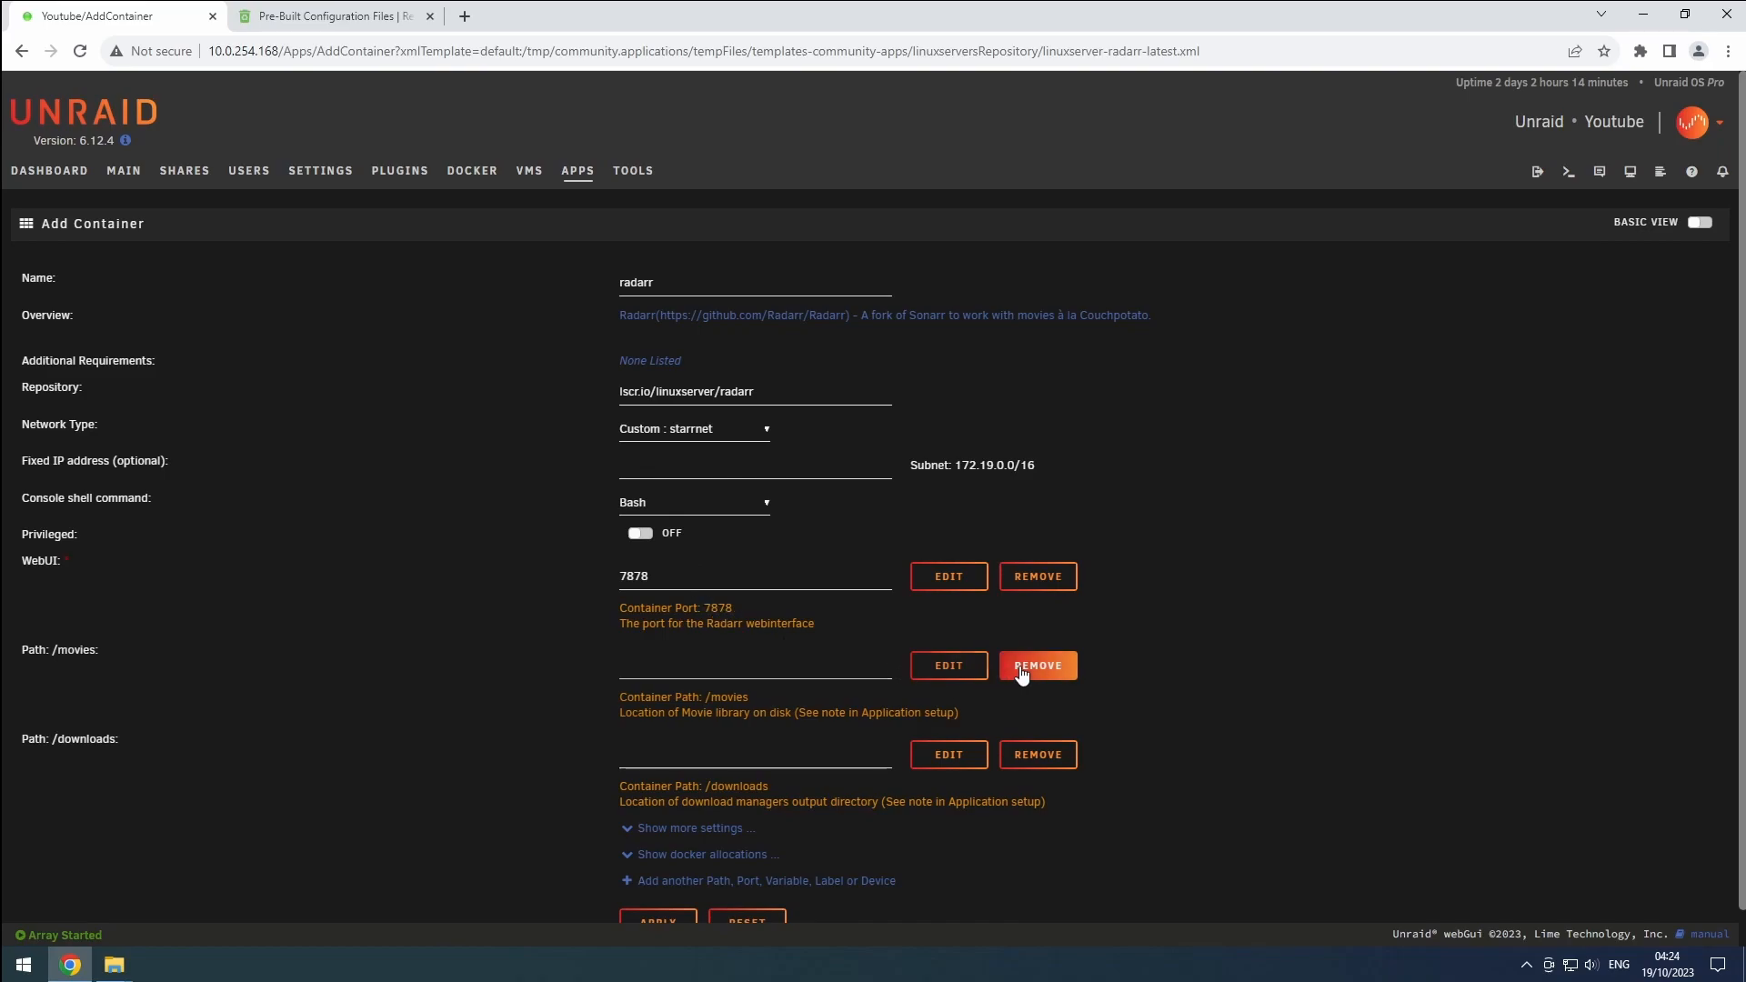
click(1036, 665)
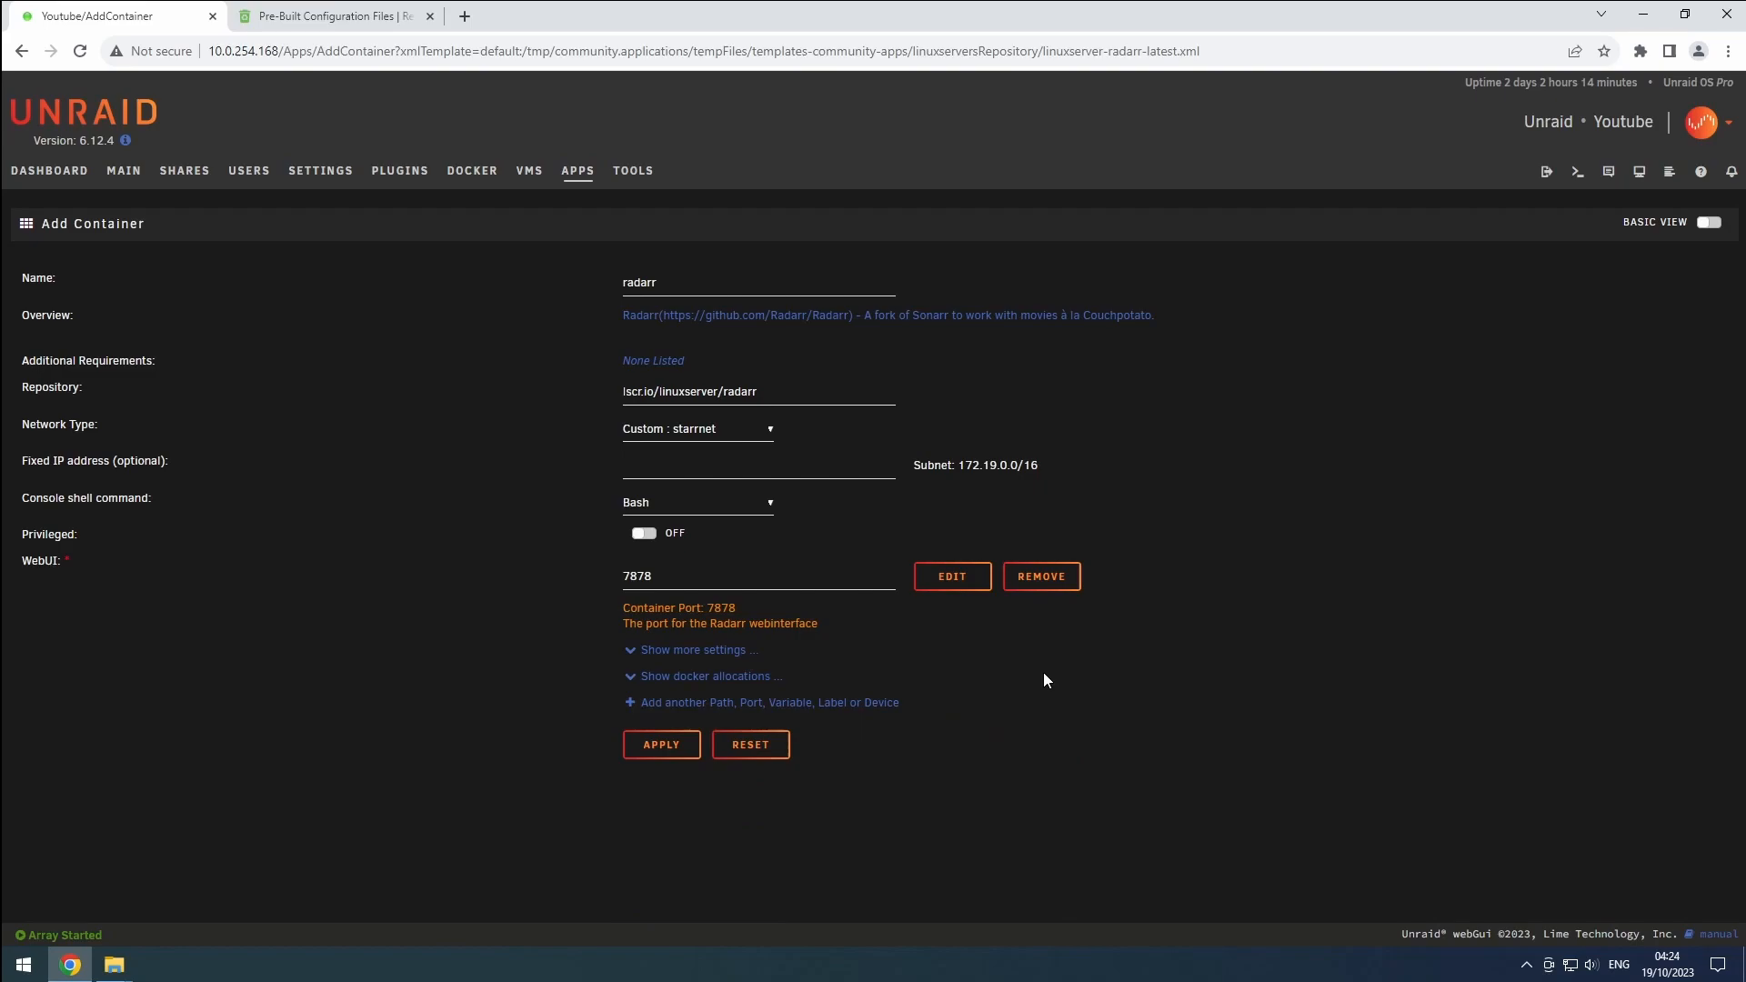
Set Appdata to /mnt/user/appdata/radarr, keeping PUID 99, PGID 100 and UMASK 022
click(694, 649)
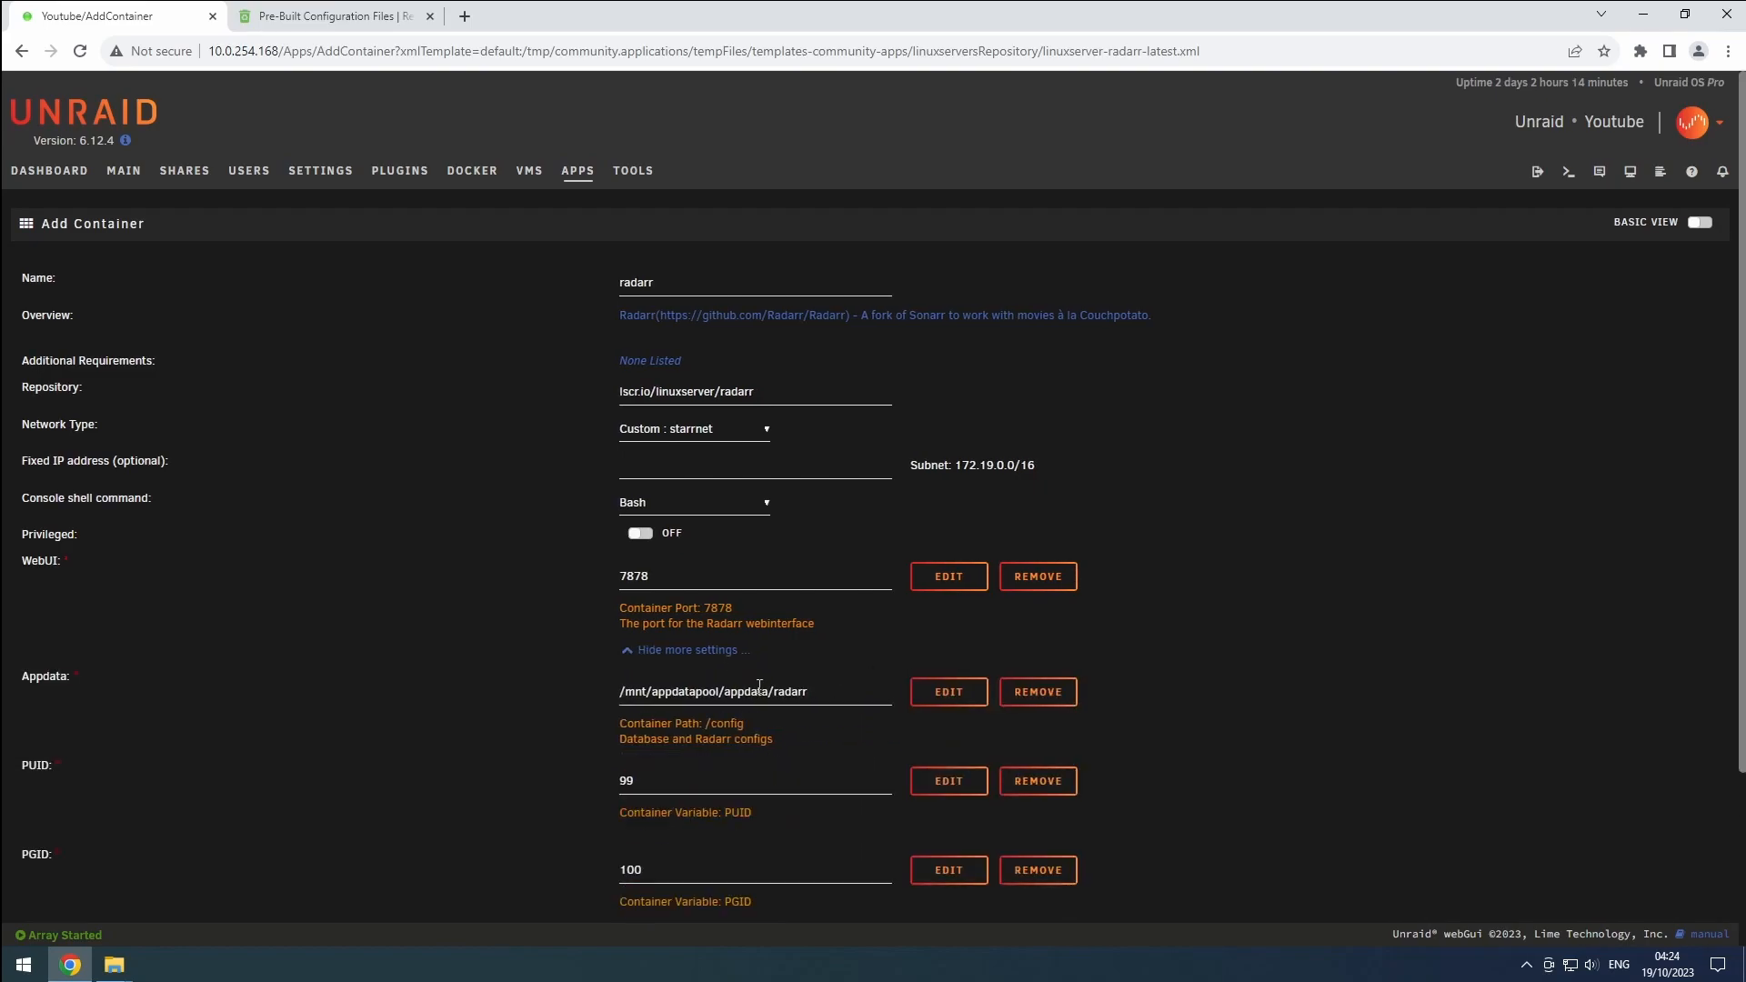
click(753, 690)
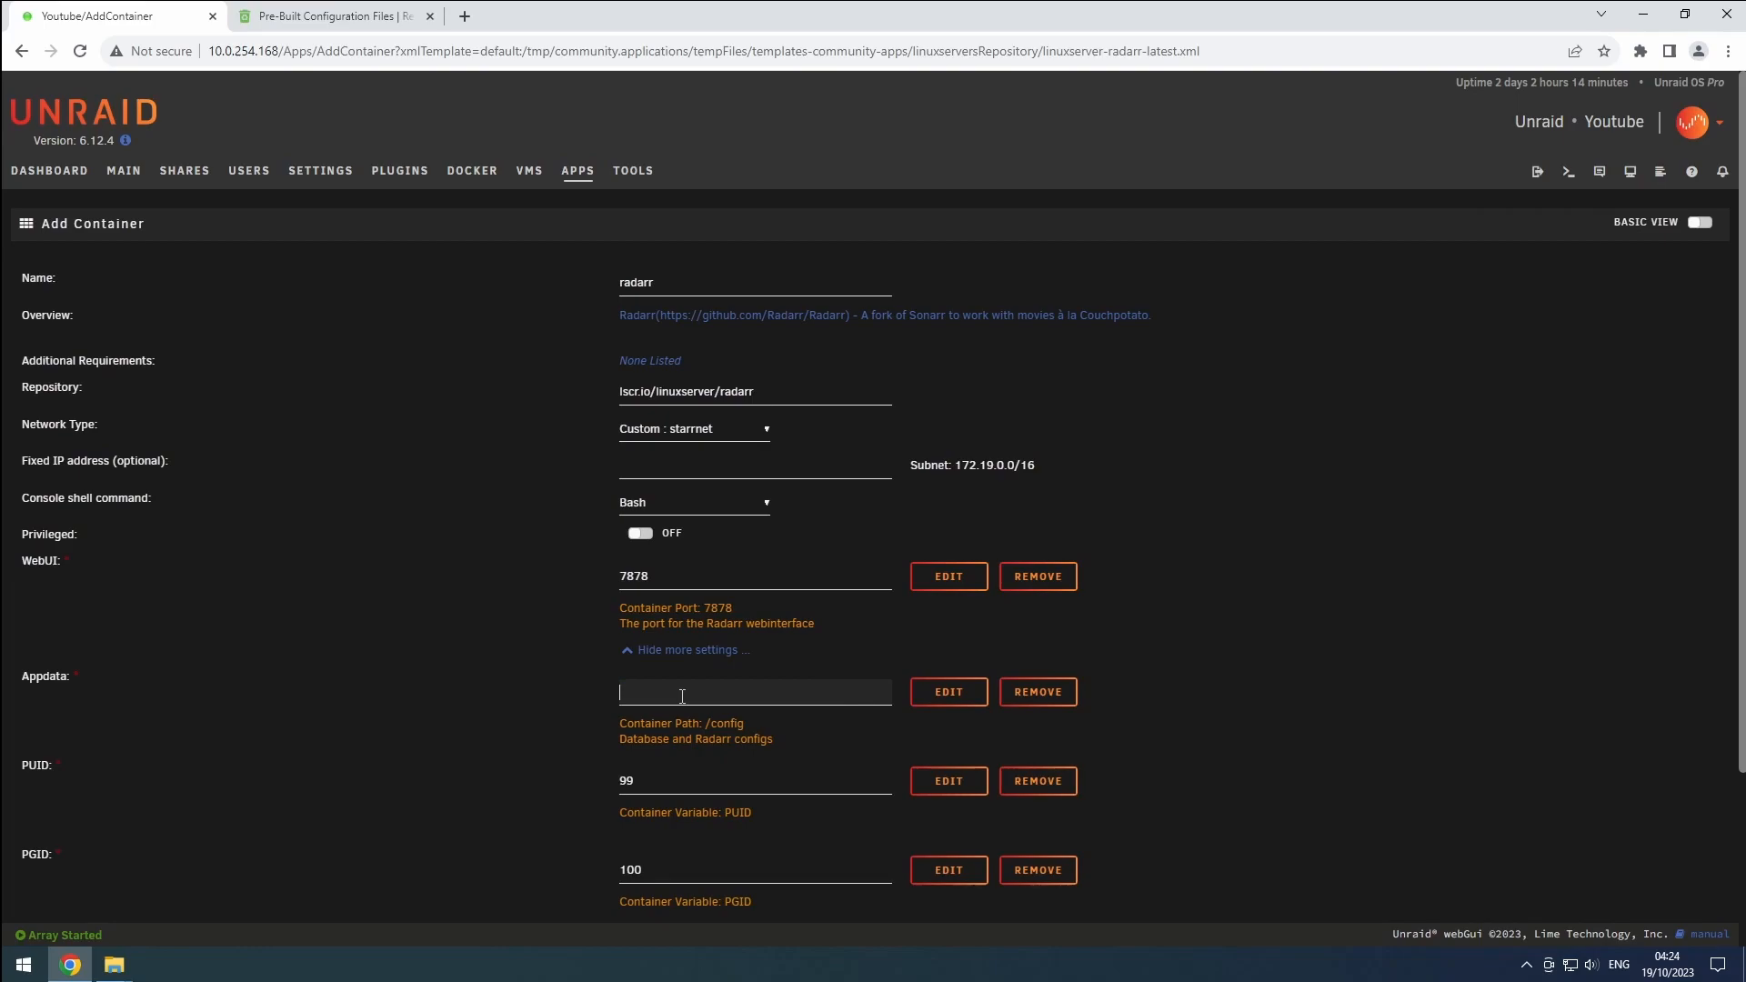
text(/mnt/user/appdata/radarr)
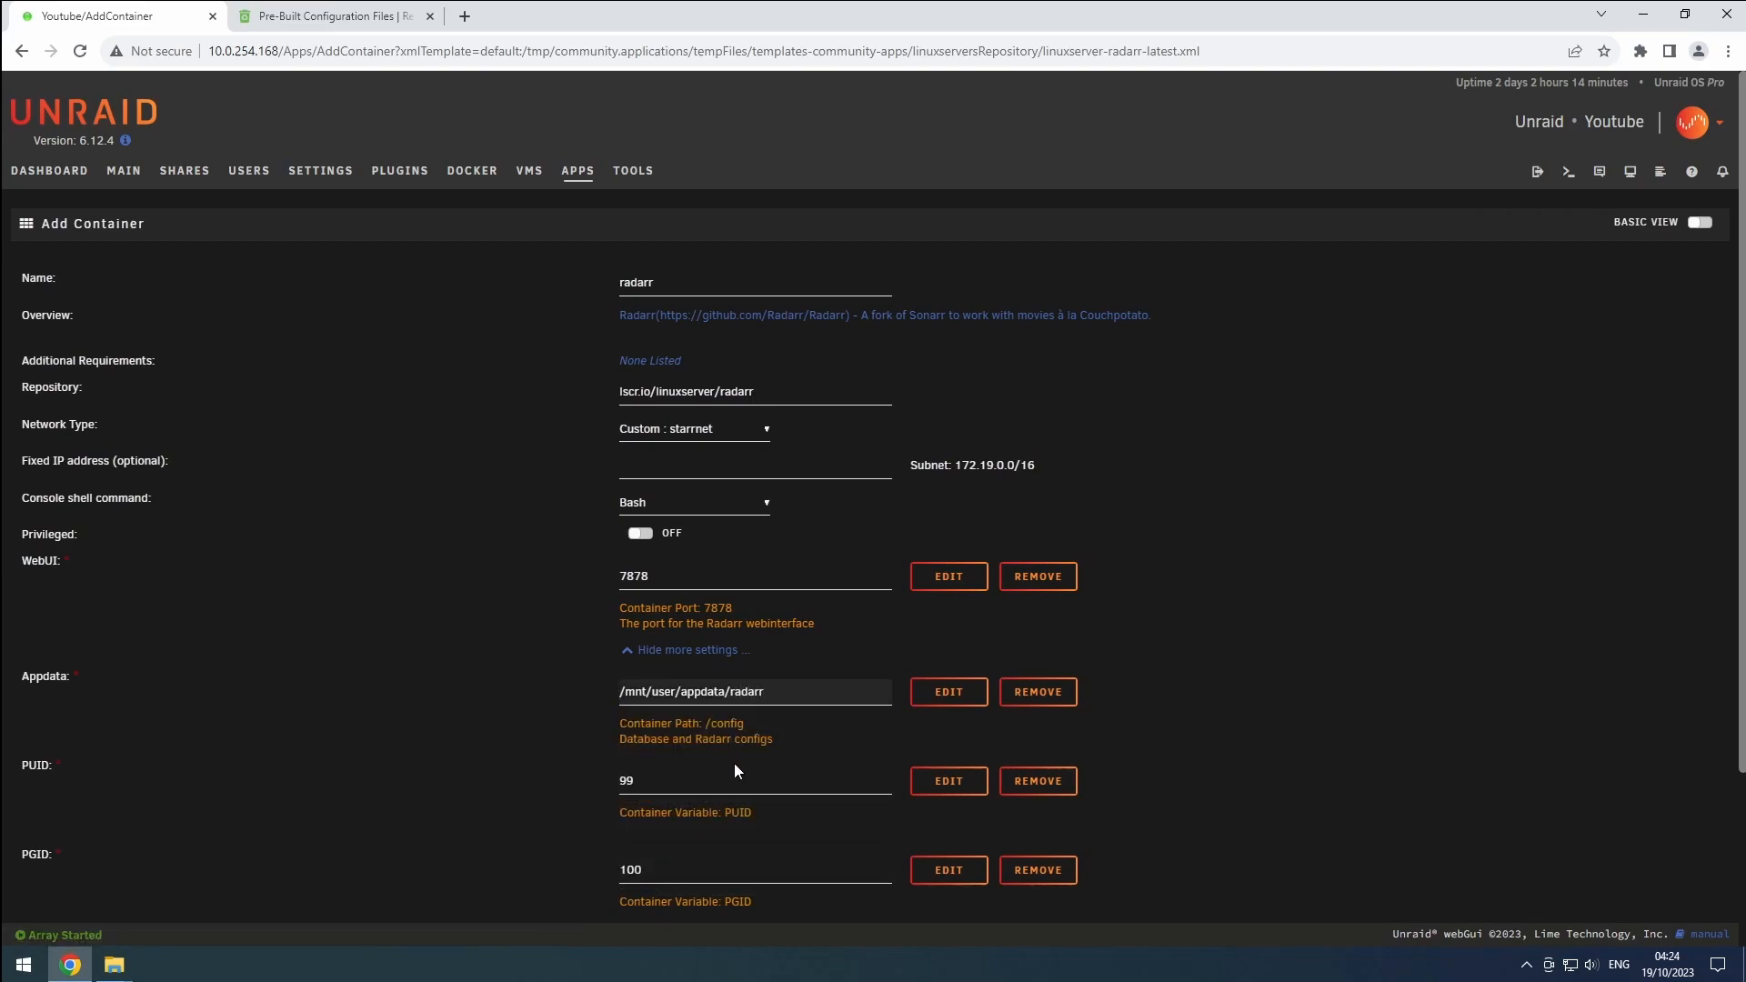
click(735, 779)
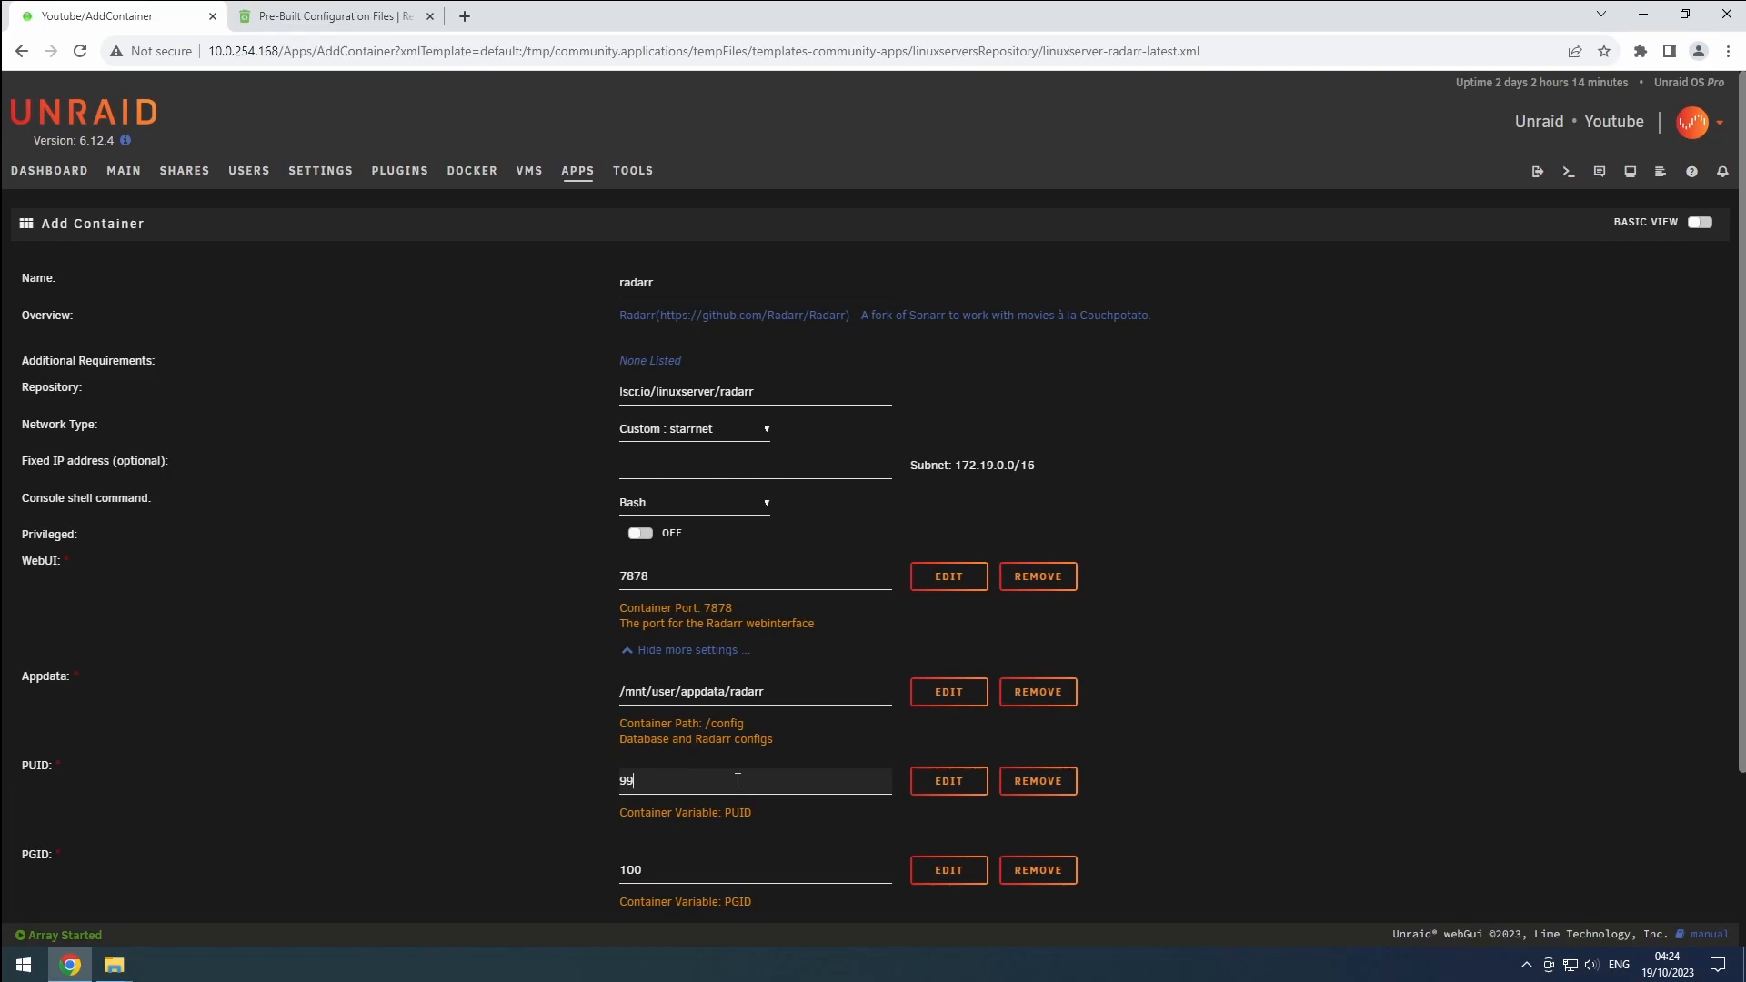
scroll(down, 3)
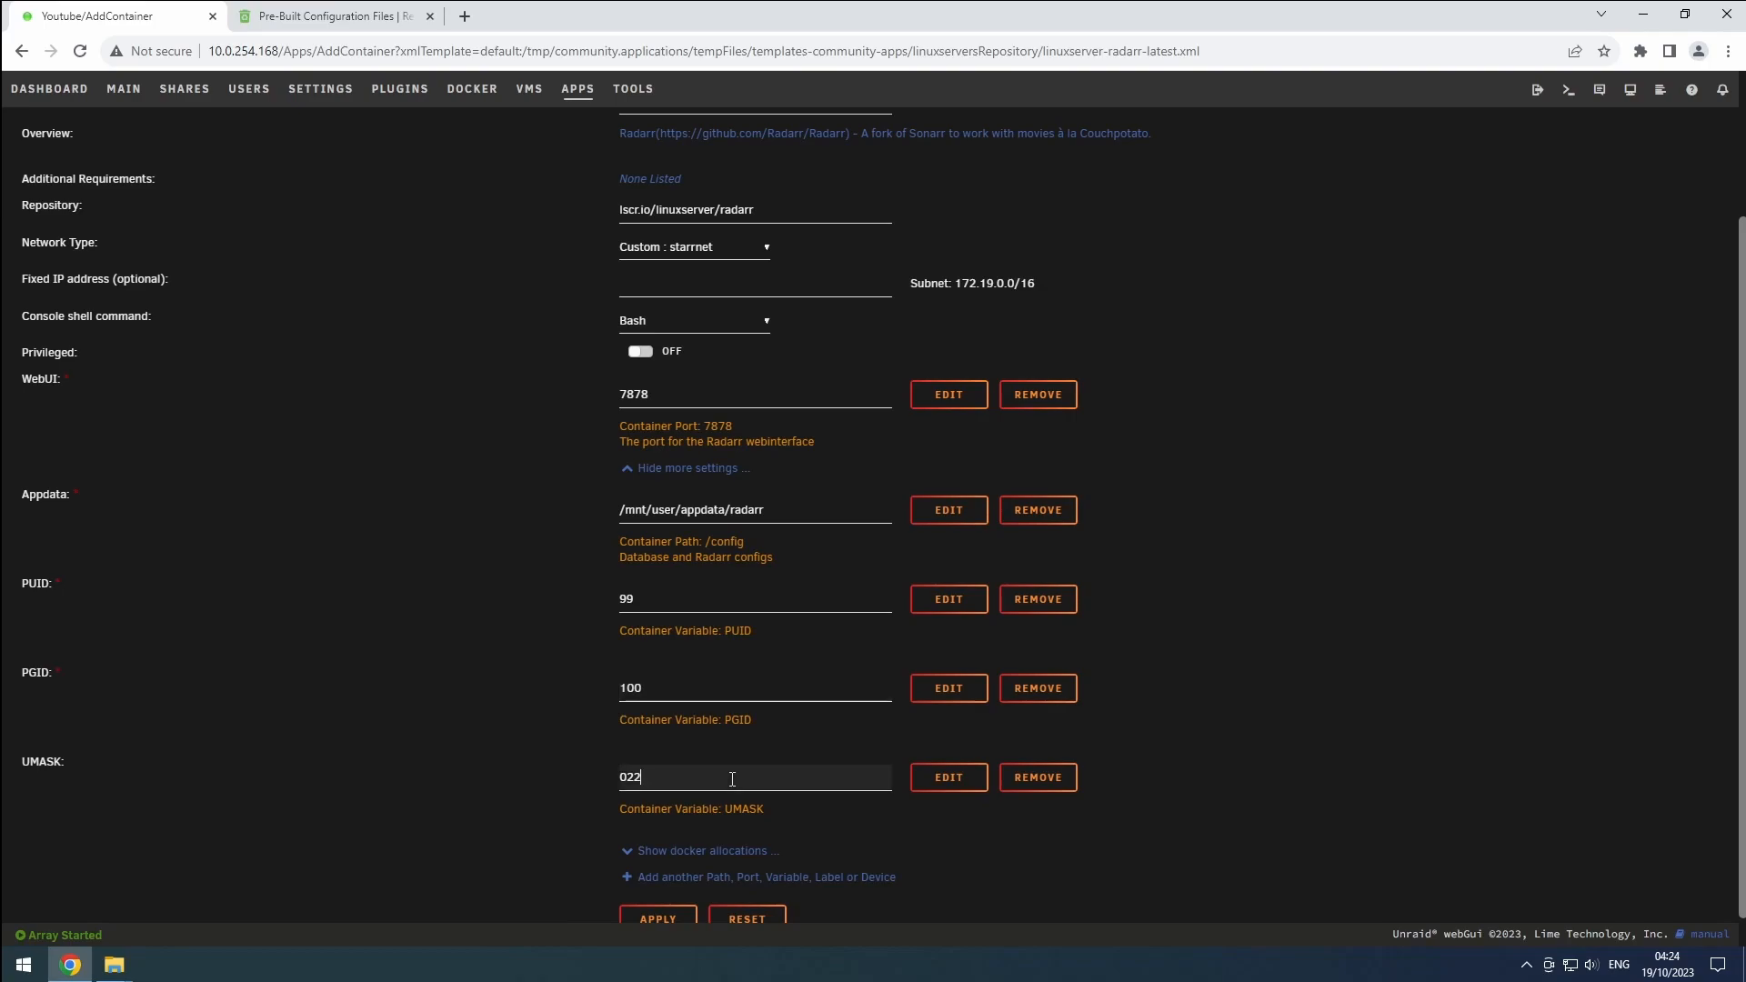
mouse_move(716, 876)
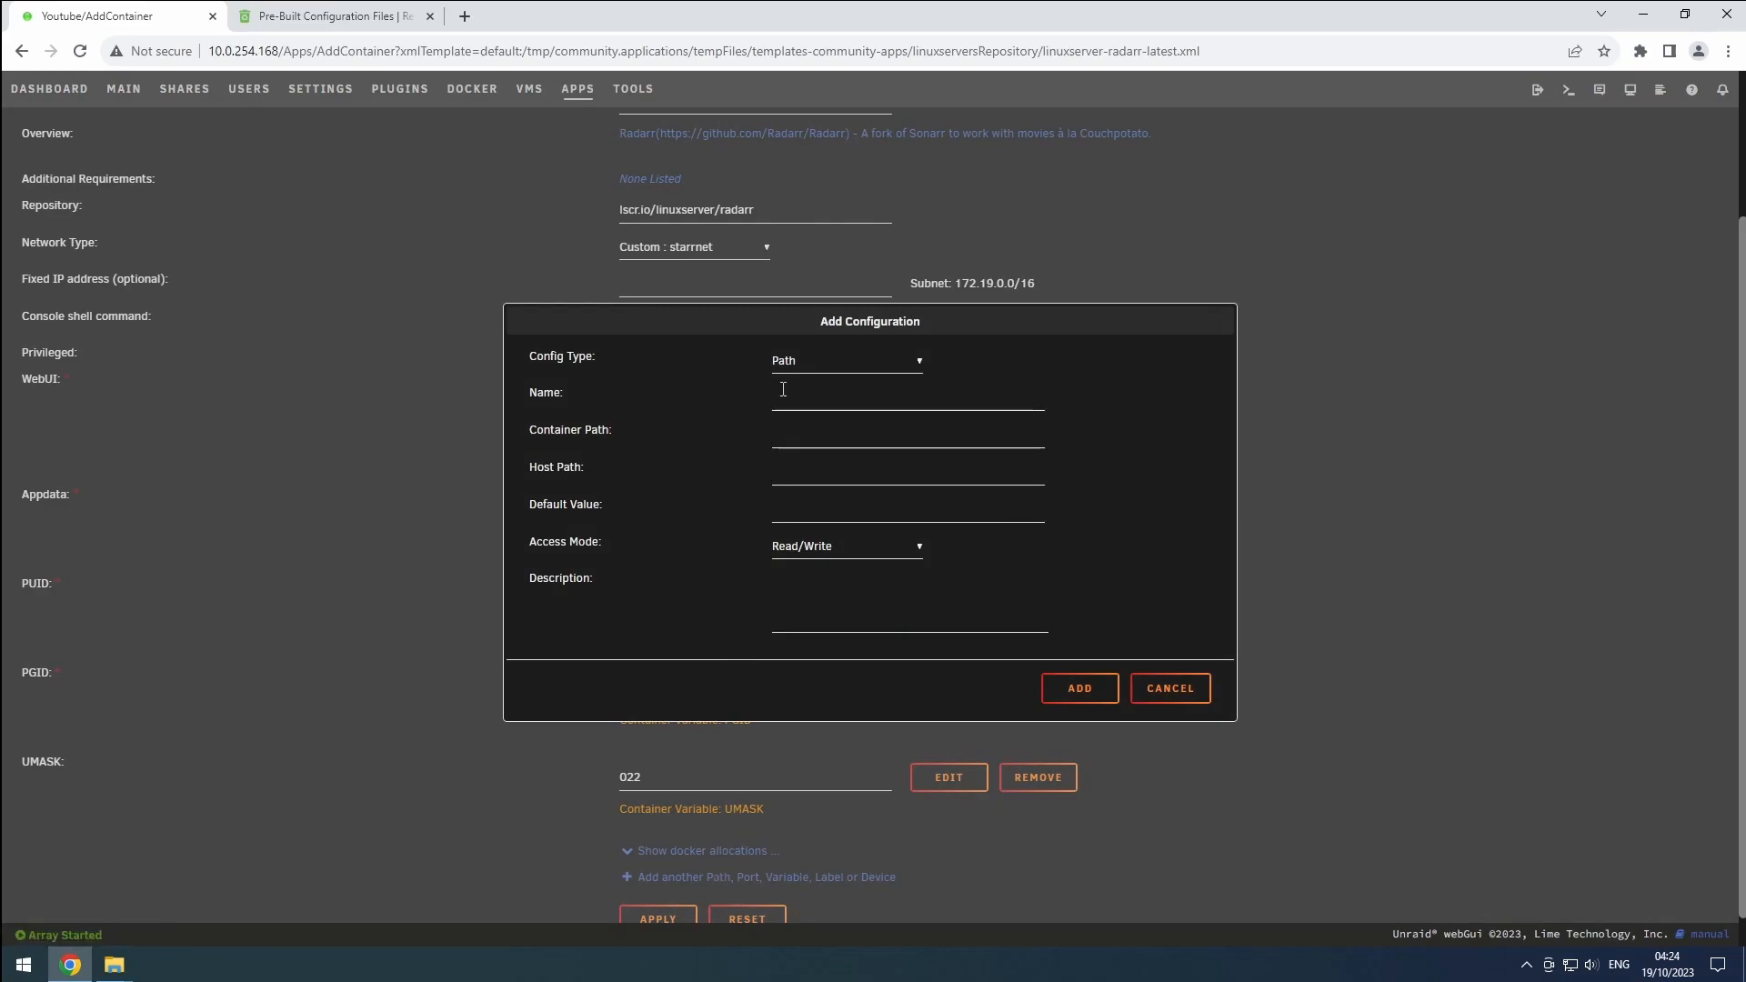
mouse_move(790, 398)
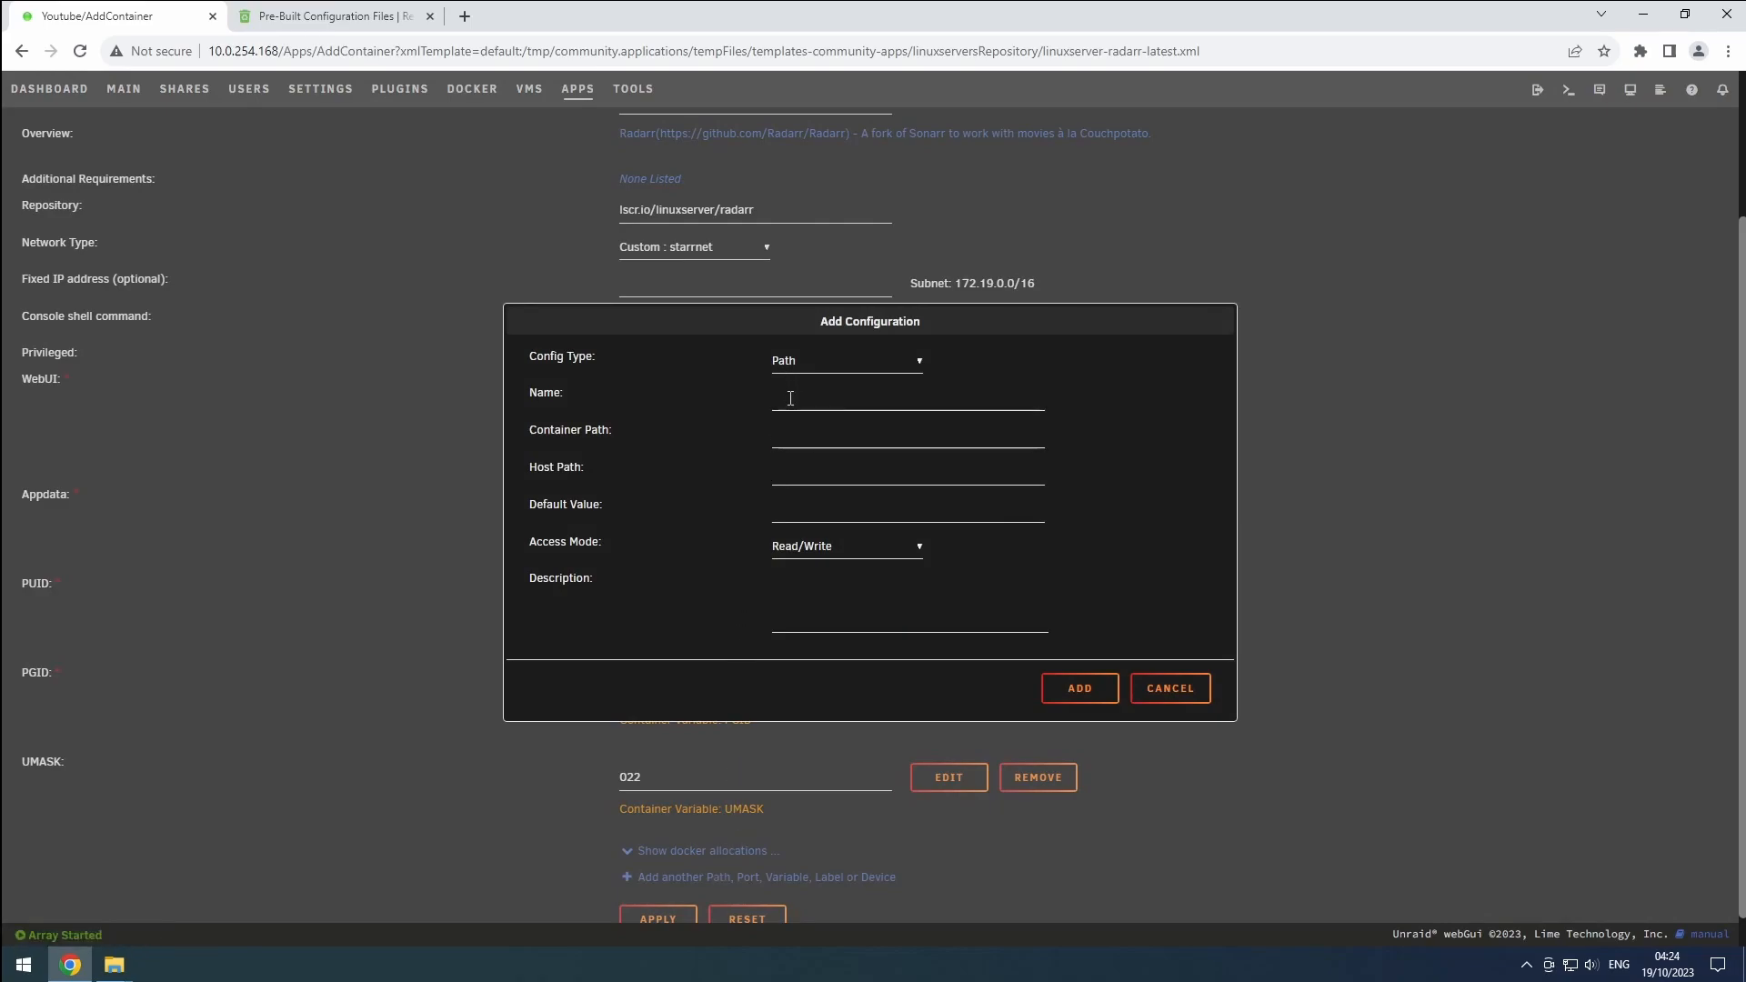
Add a path named data mapping host /mnt/user/data/ to container /data
text(data)
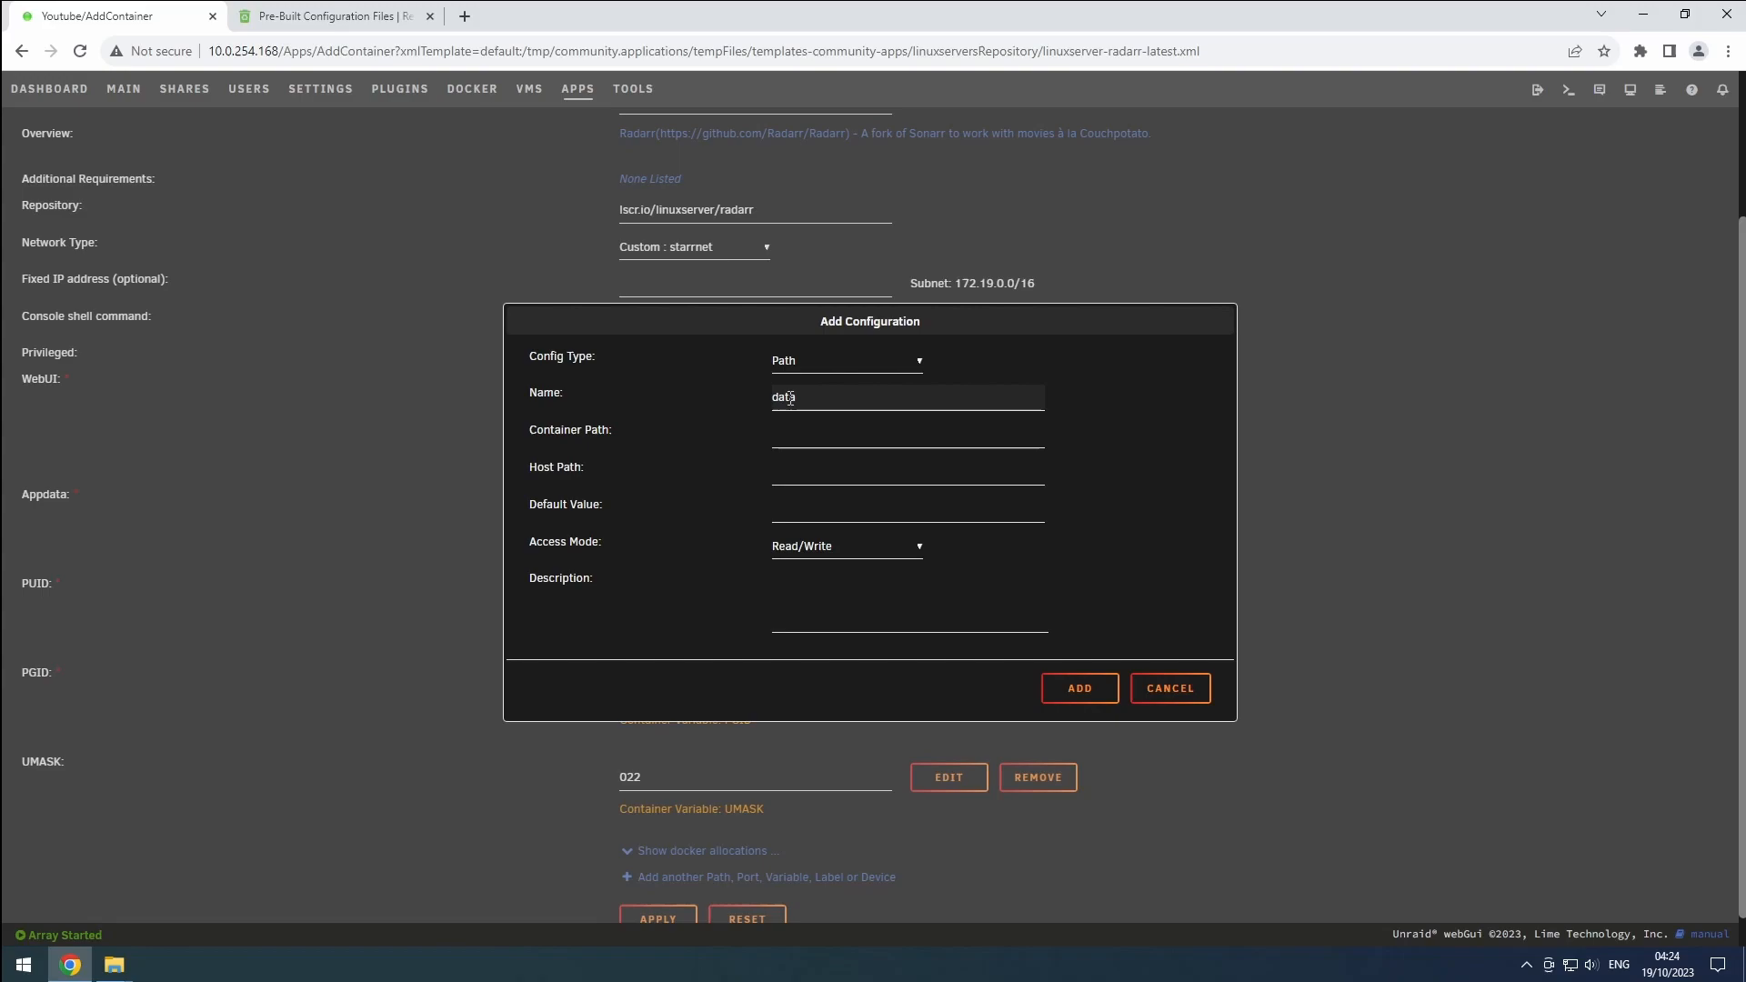
text(/data)
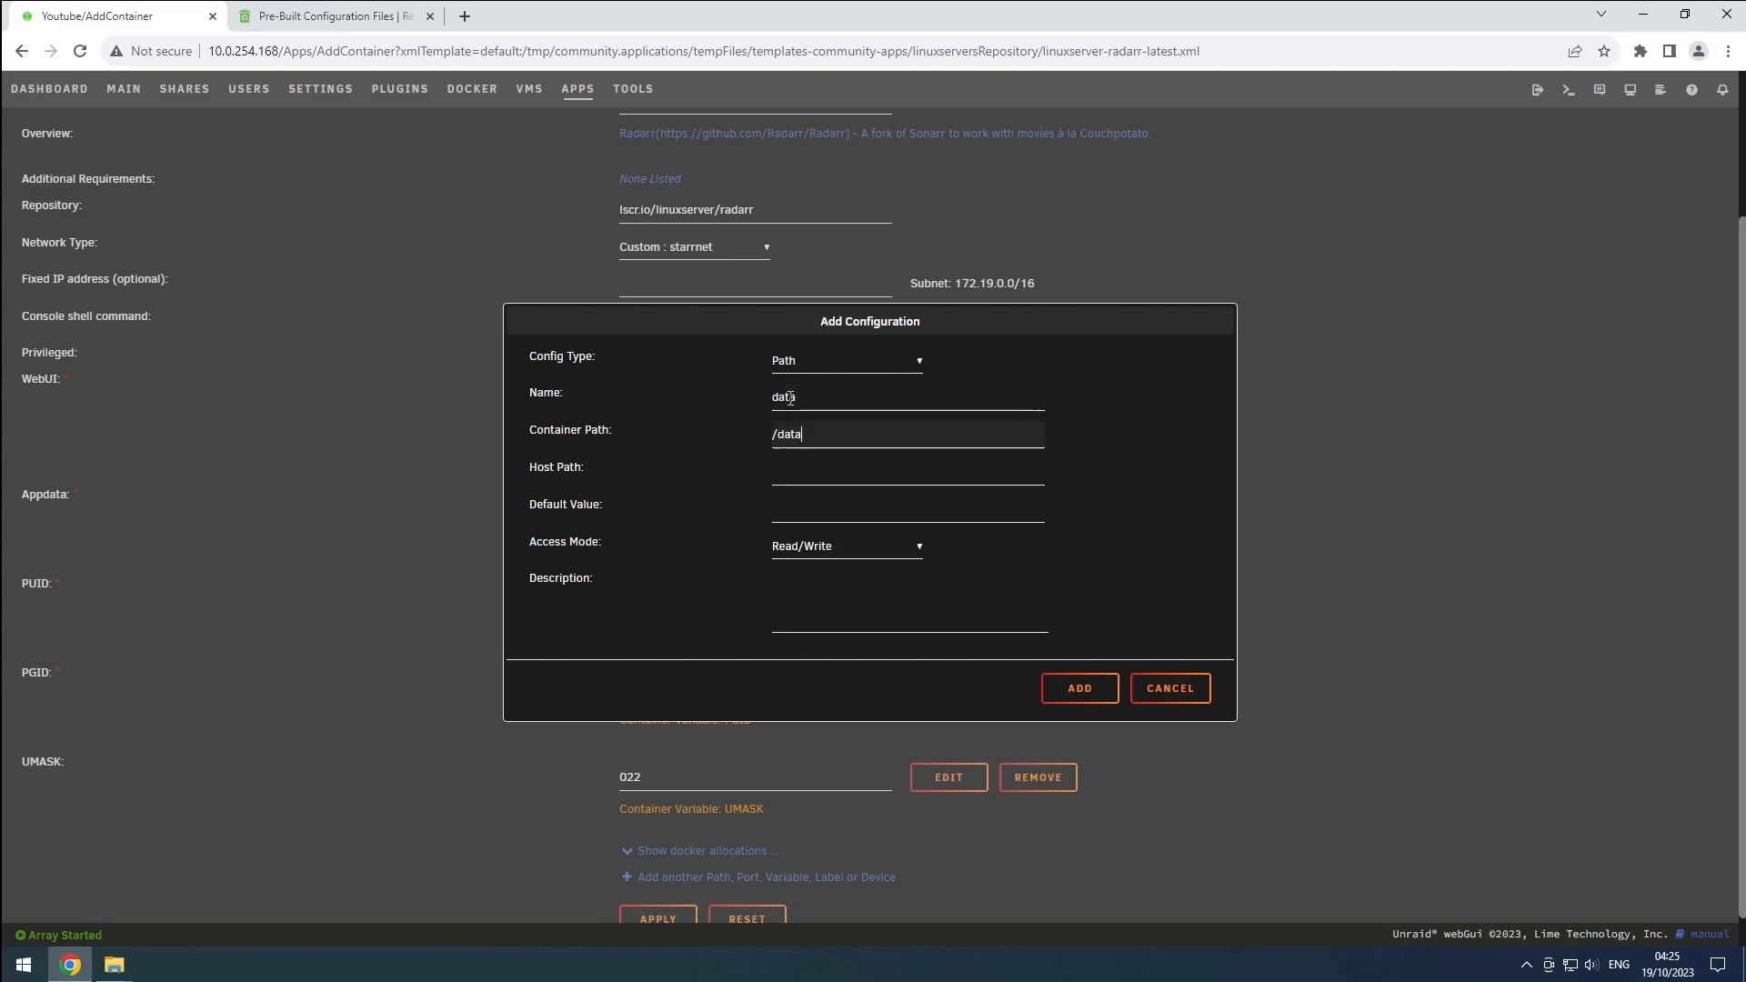
click(906, 467)
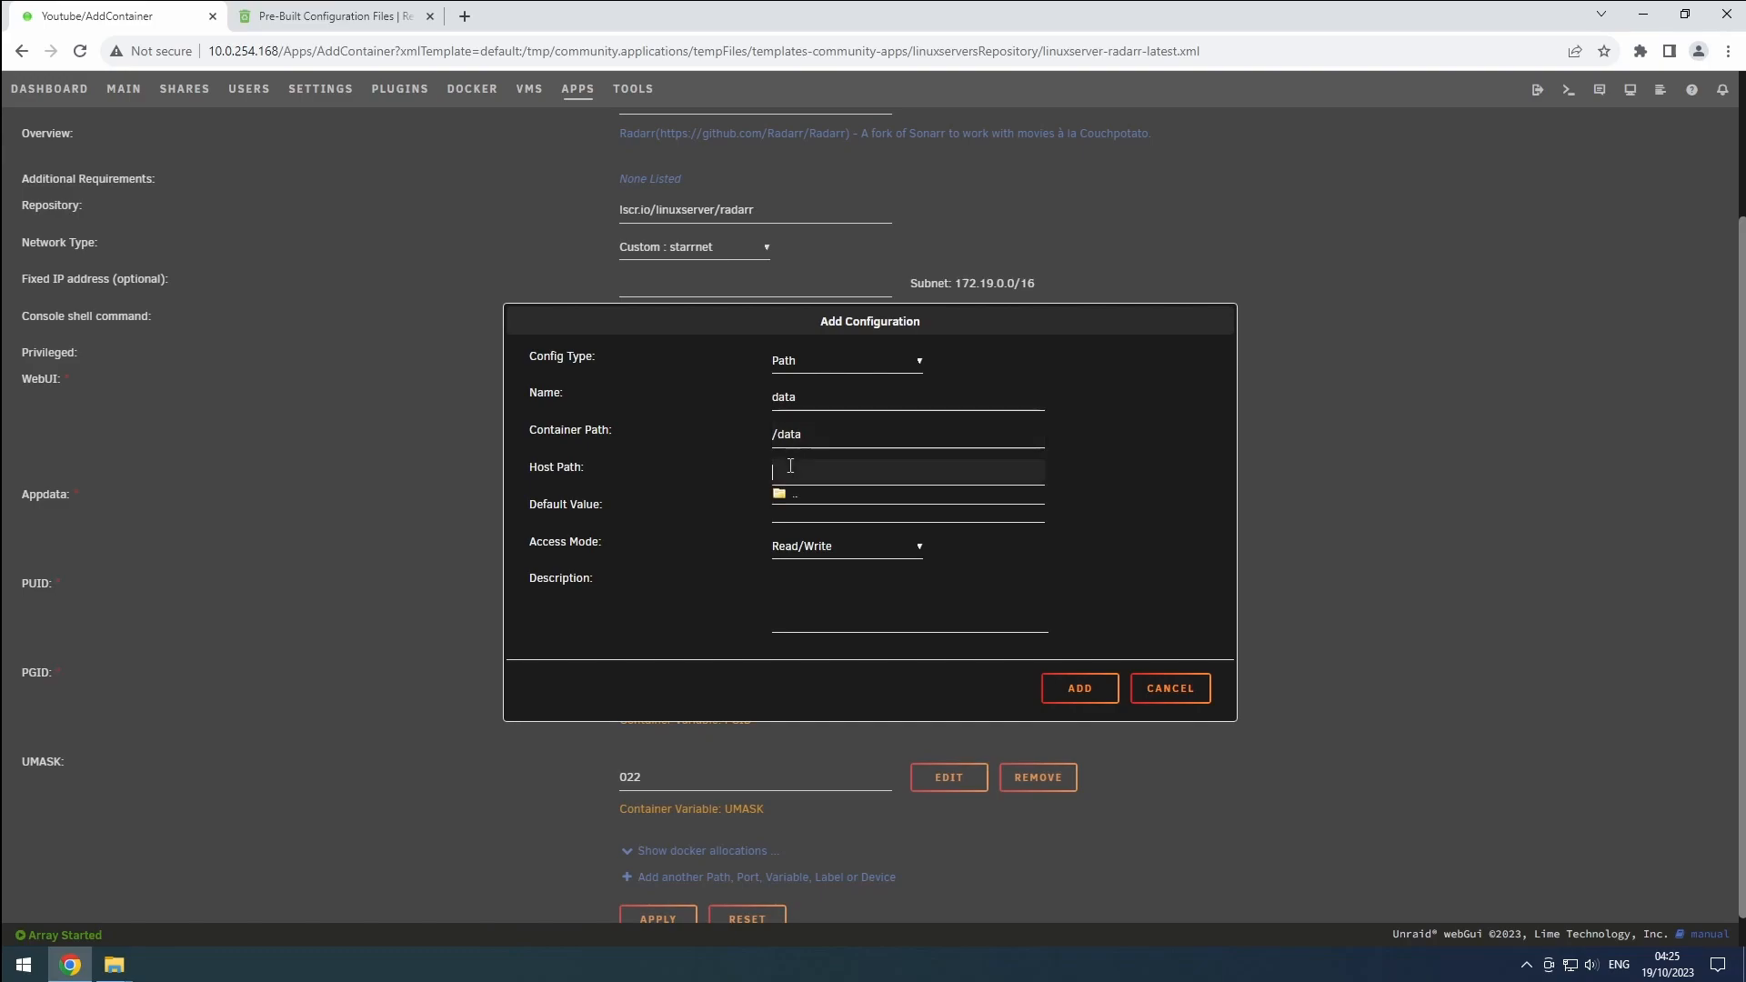
text(/mnt/user/data/)
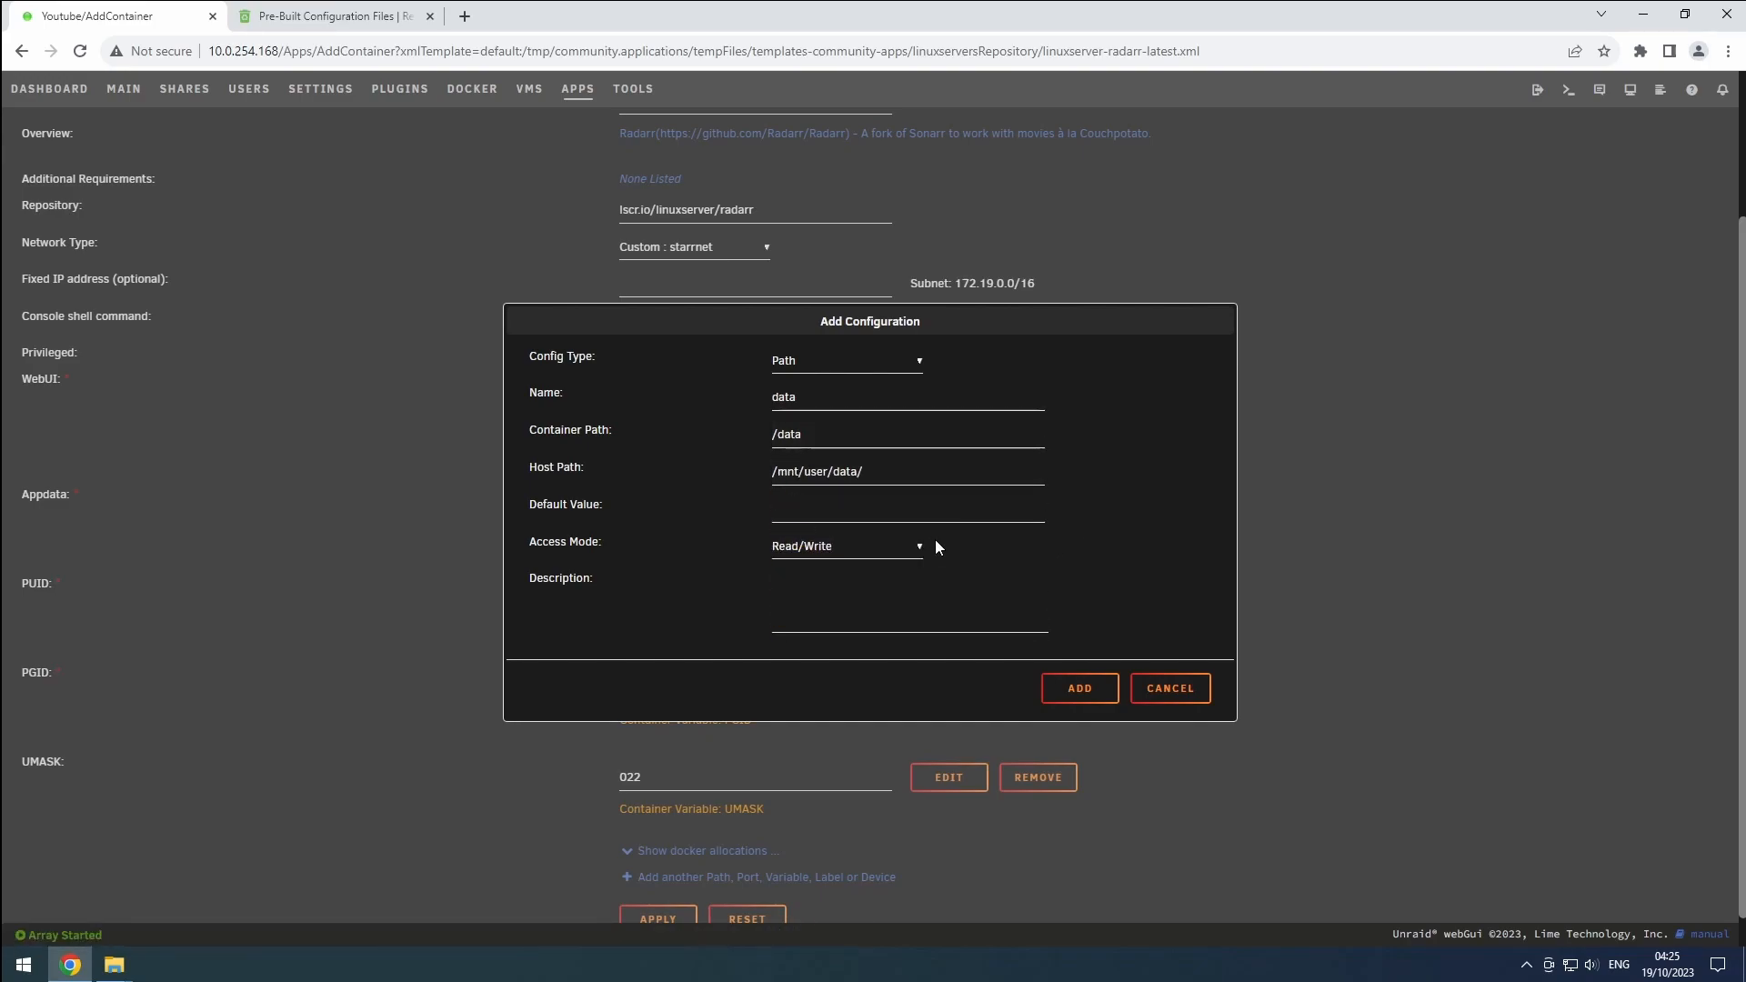
mouse_move(834, 555)
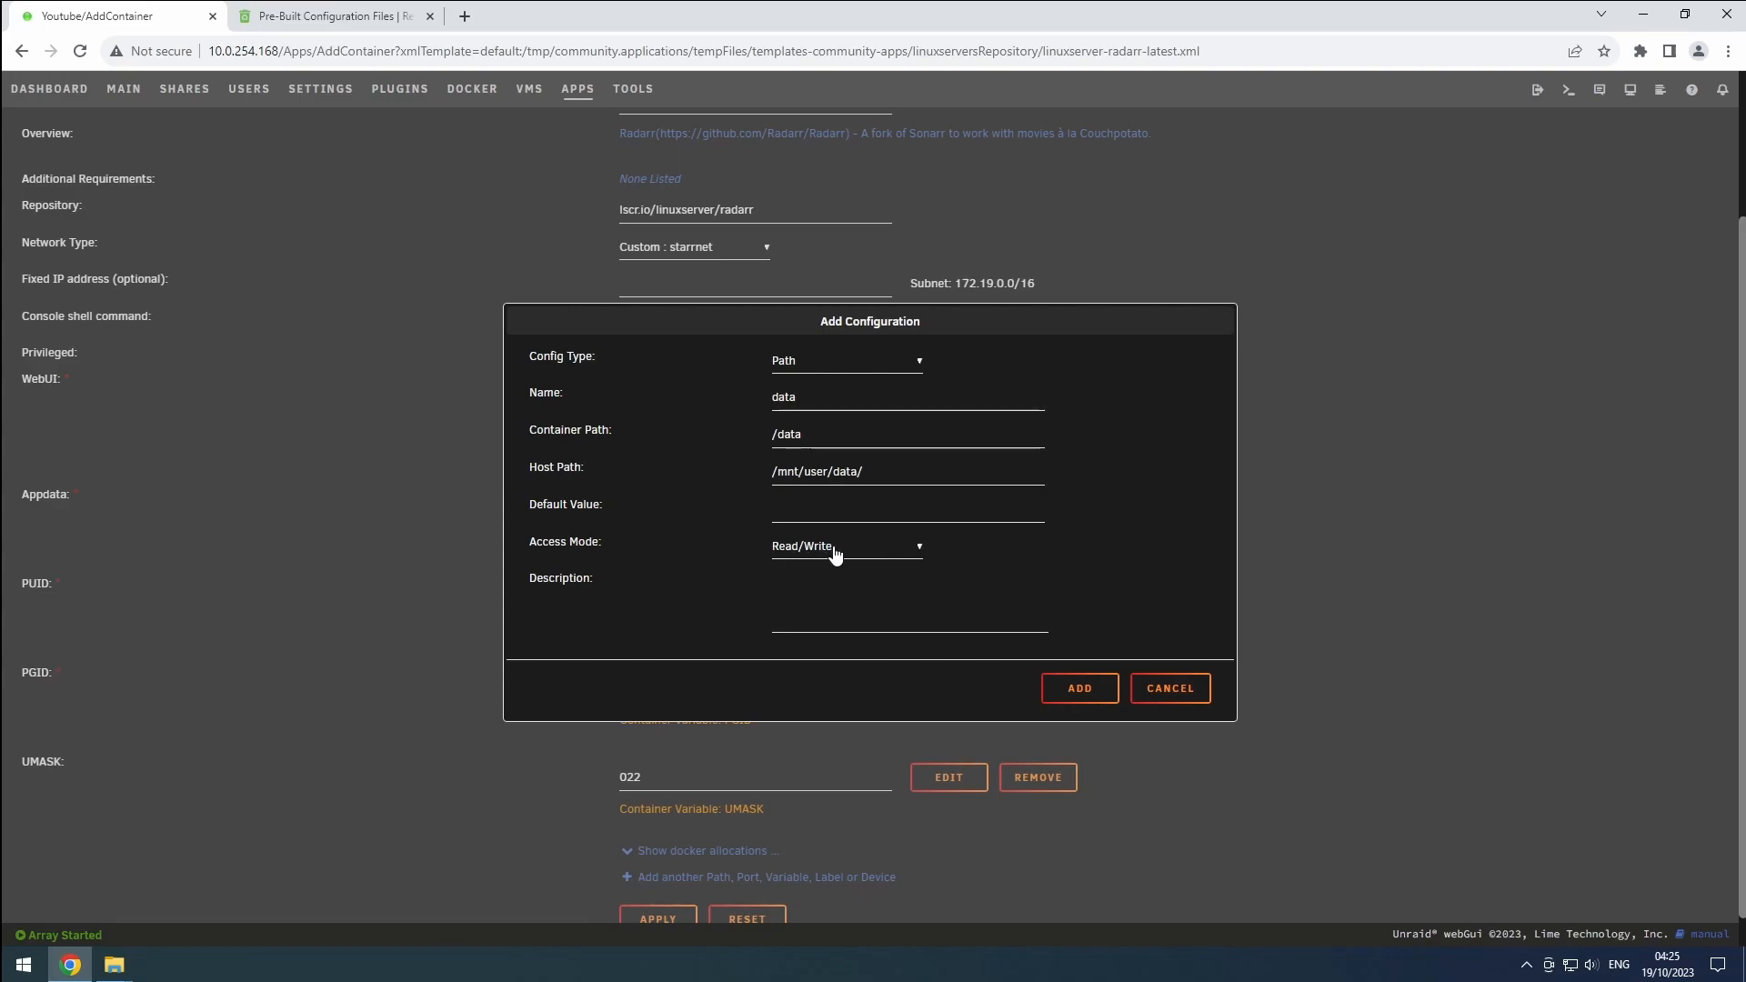
mouse_move(906, 590)
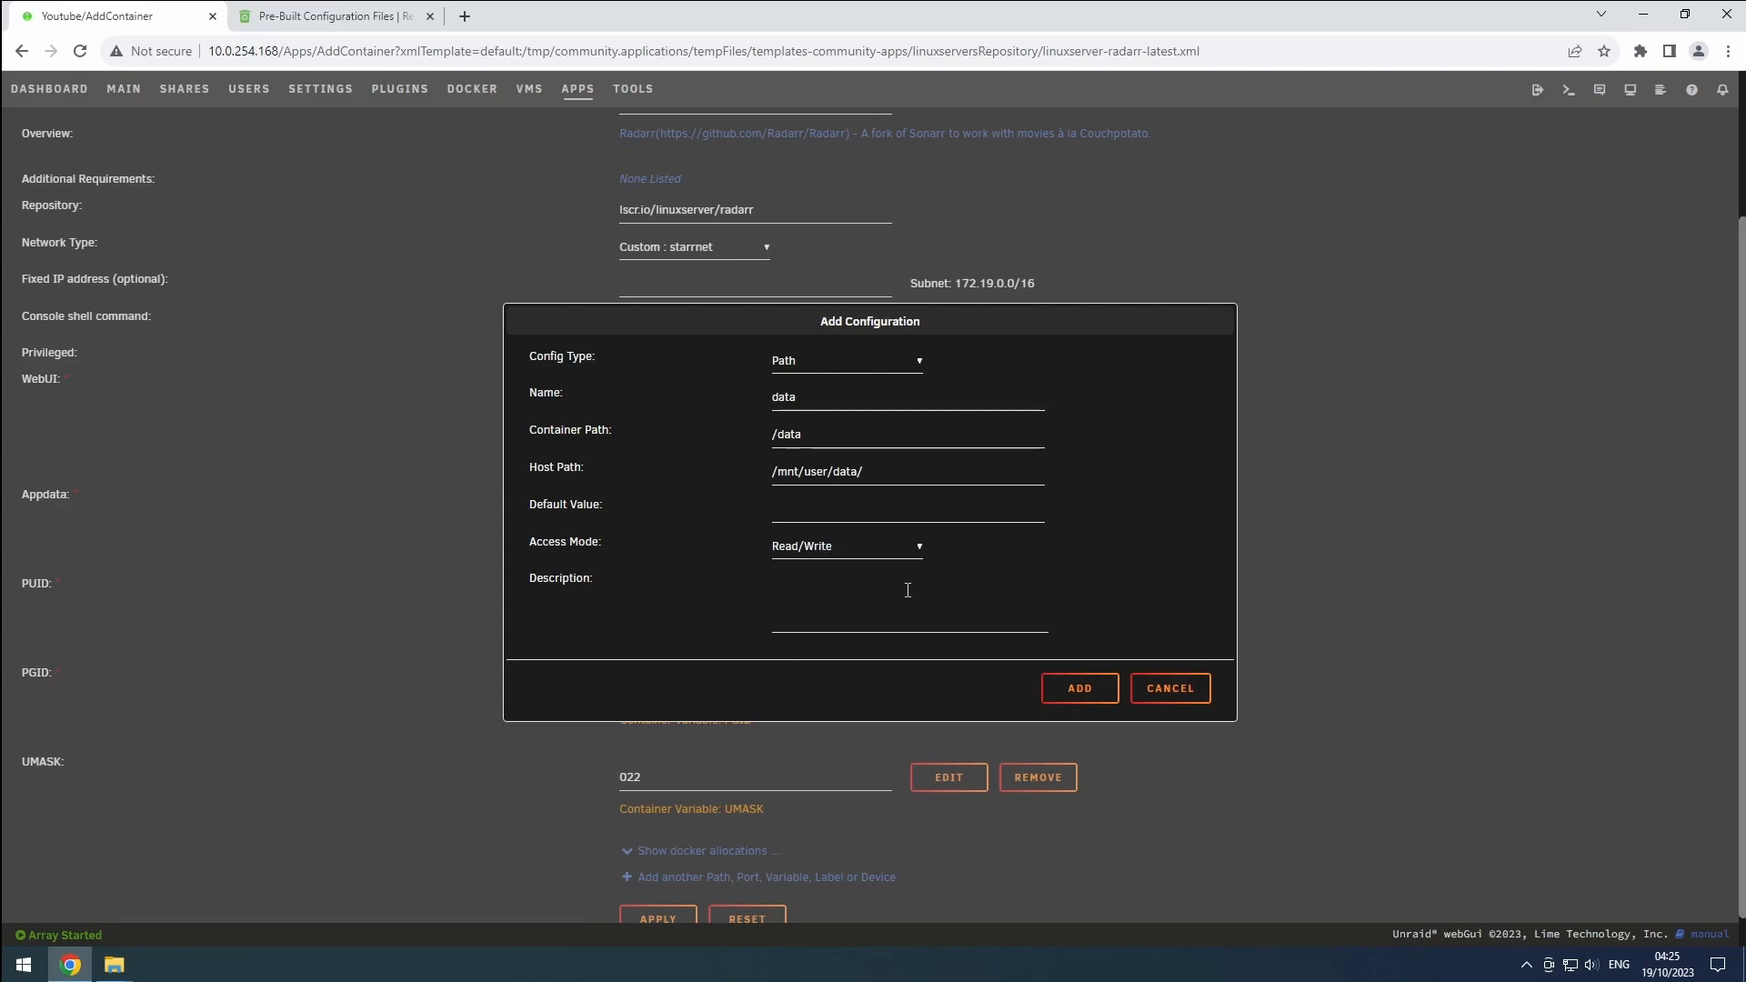
click(1076, 688)
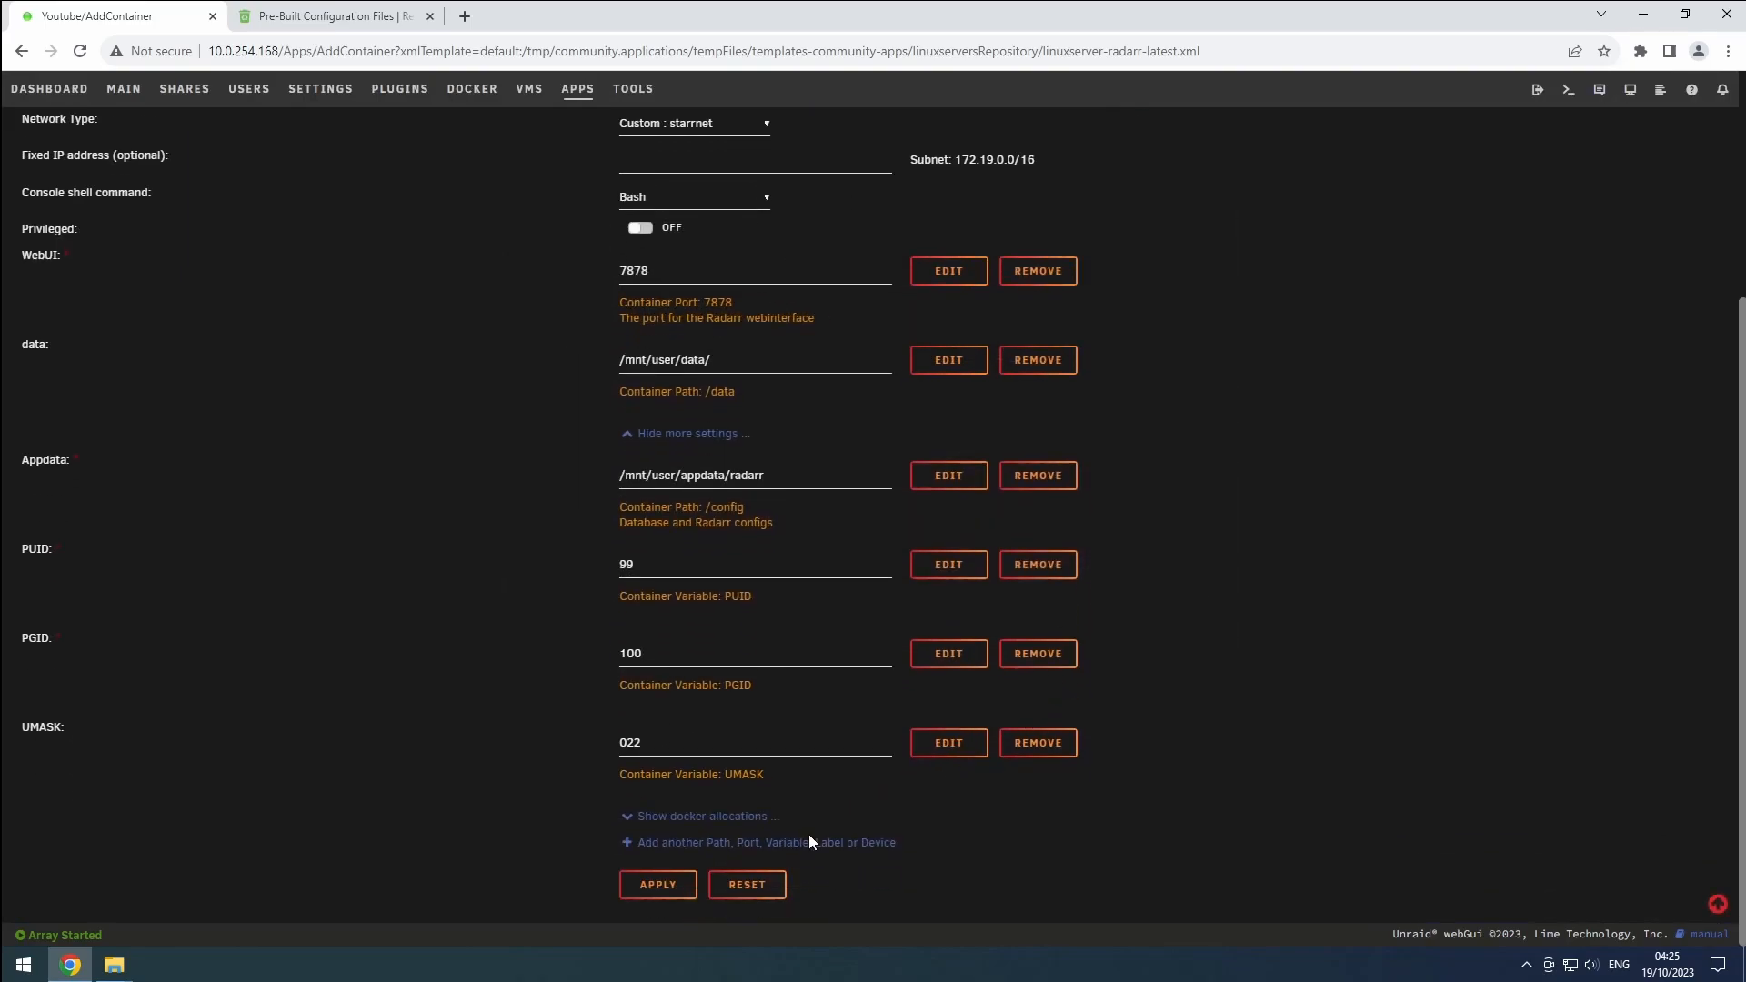
Apply the settings so the radarr docker run command finishes successfully
click(657, 884)
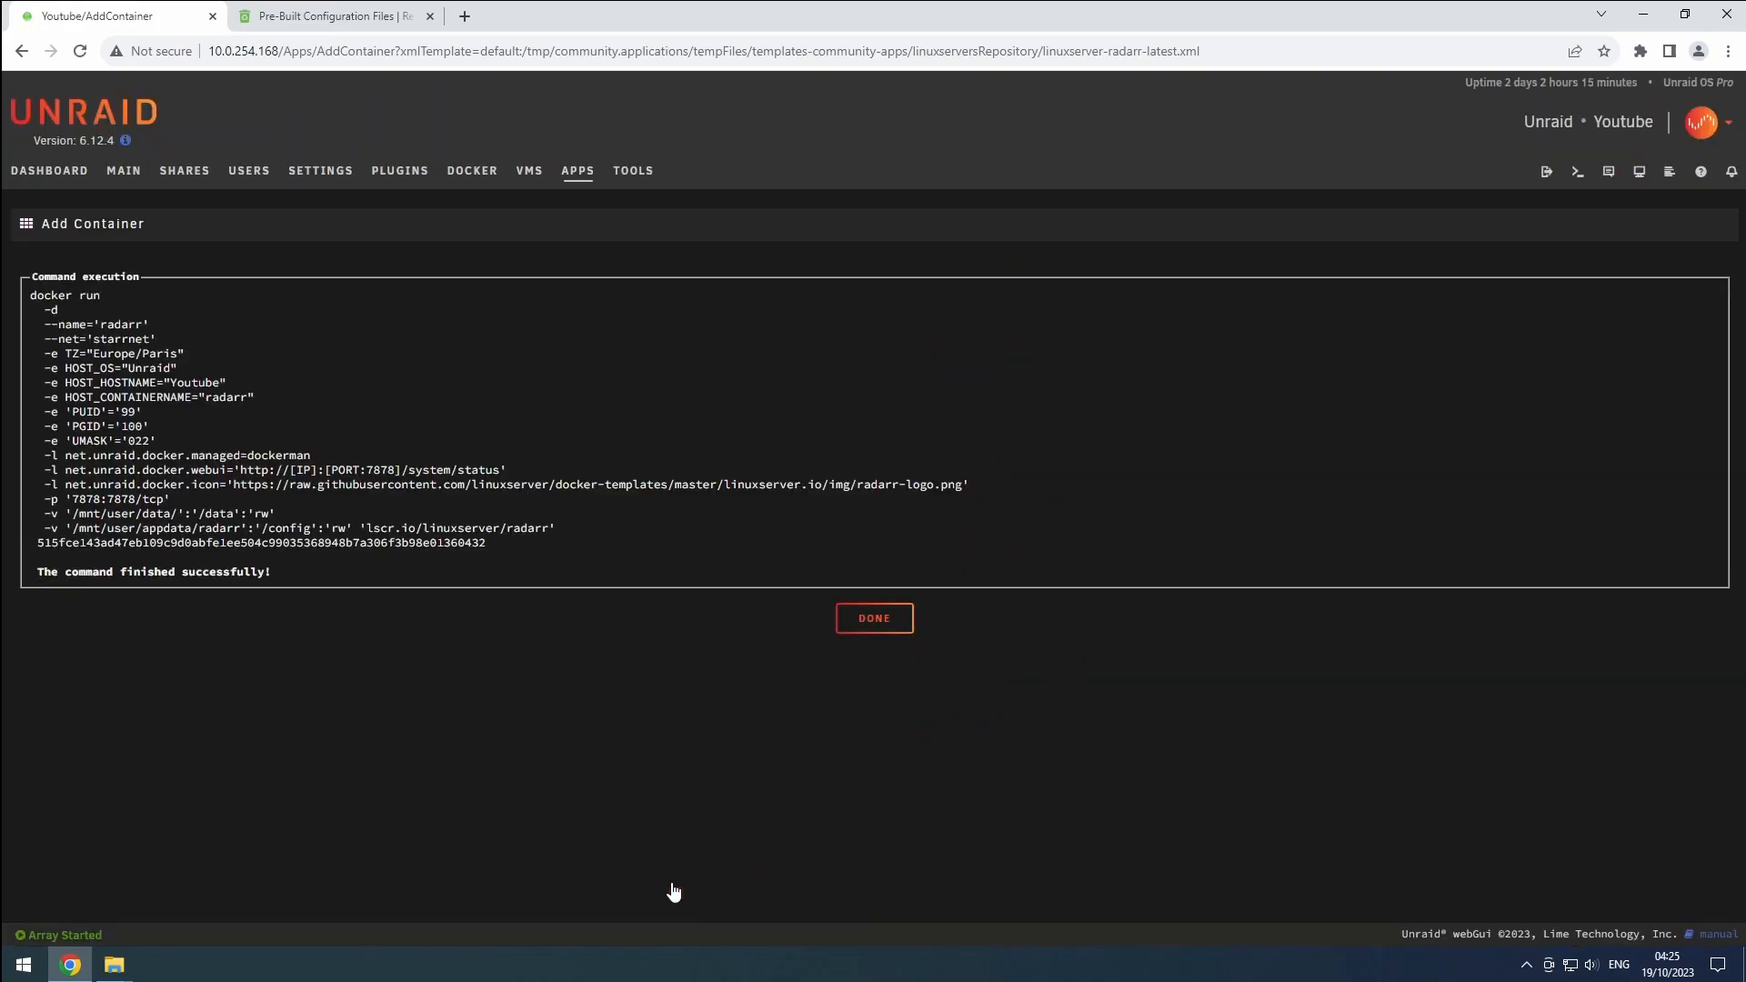